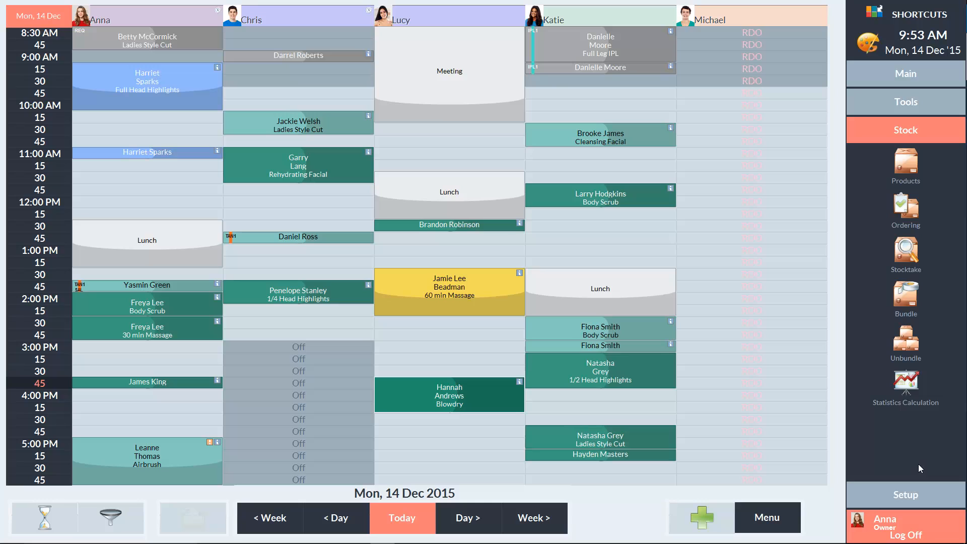
Open the Products list from the Stock menu in the right sidebar
left_click(906, 165)
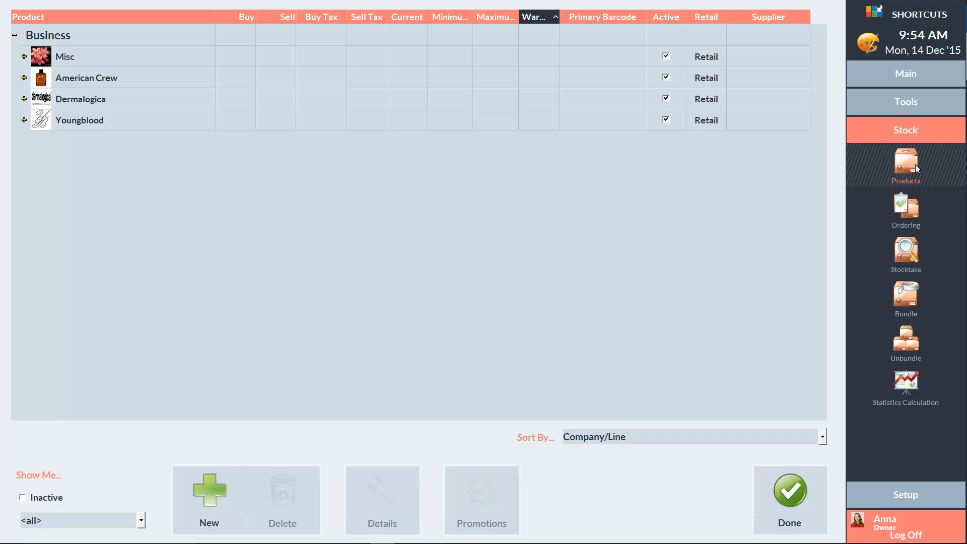
mouse_move(153, 142)
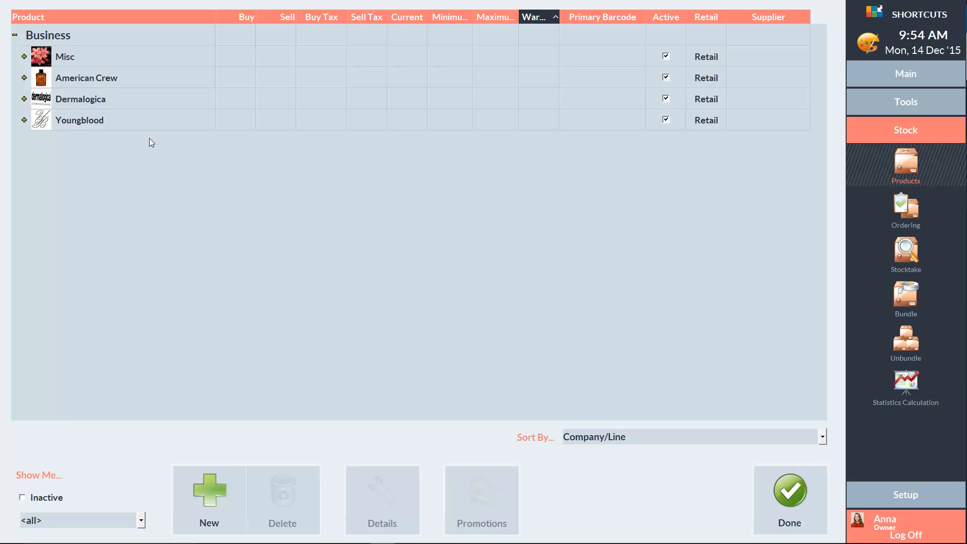
Expand Dermalogica and its AGE Smart line, then sort the product list by Supplier
left_click(24, 99)
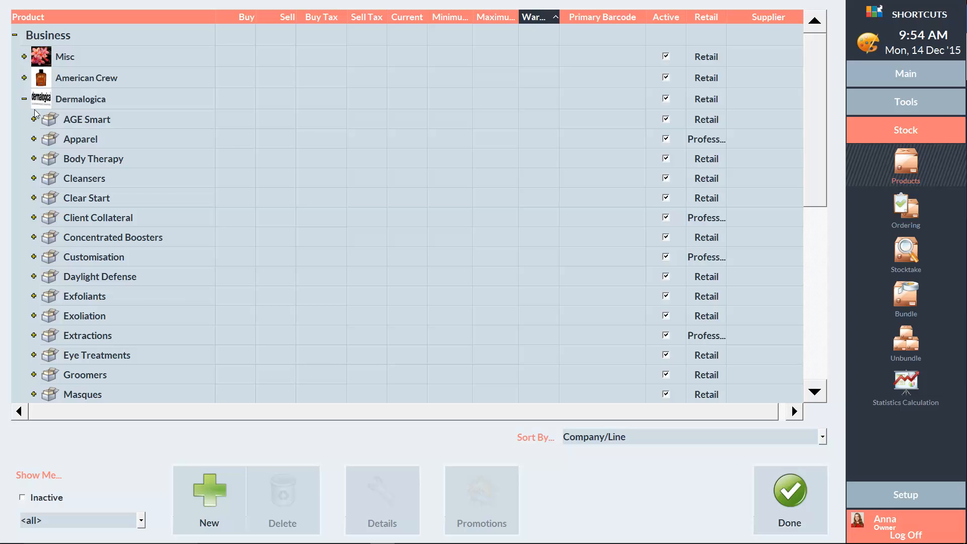
left_click(34, 119)
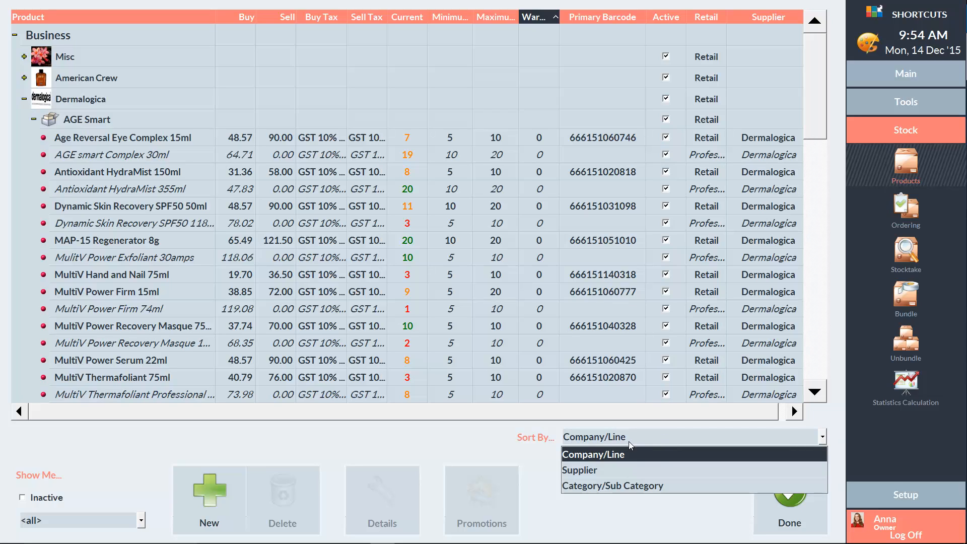
left_click(579, 470)
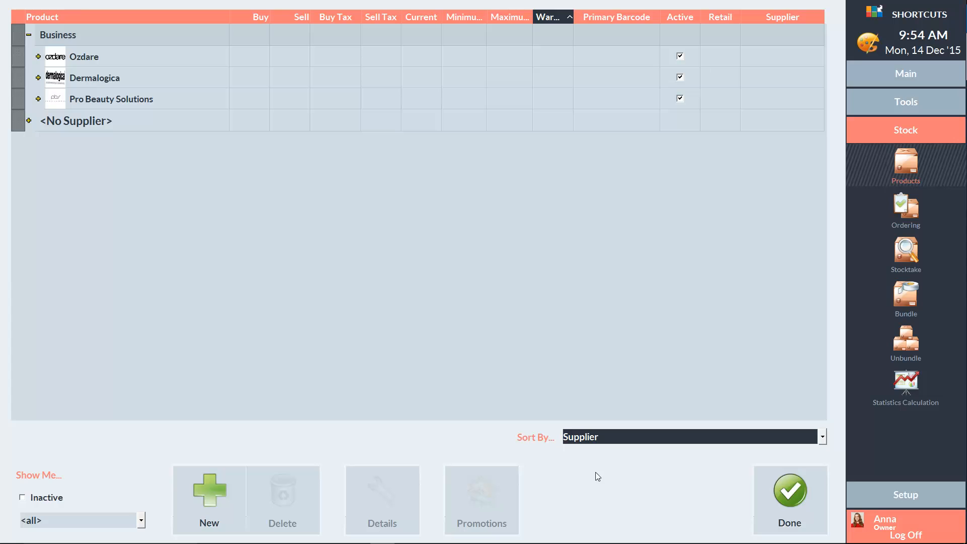
mouse_move(223, 405)
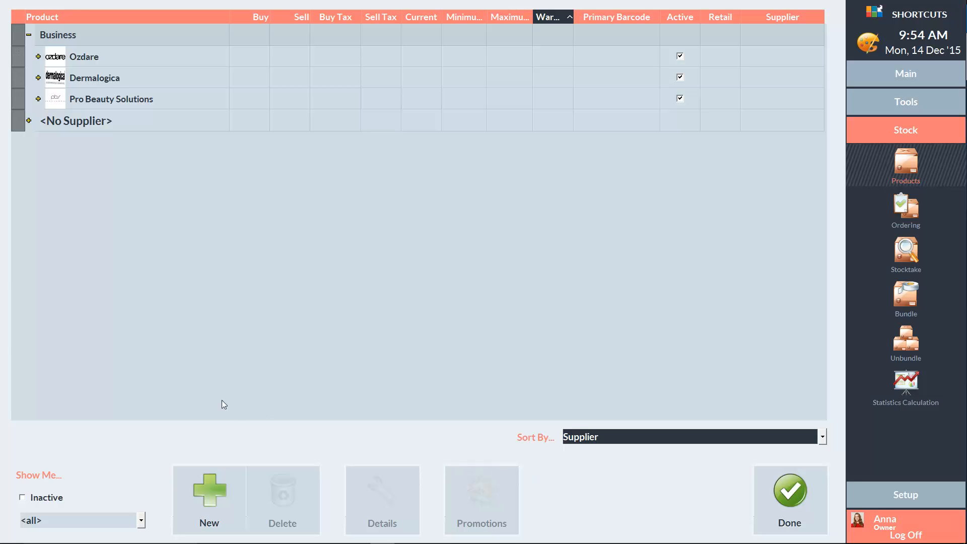
Expand Dermalogica's supplied products, then sort the list back by Company/Line
left_click(37, 77)
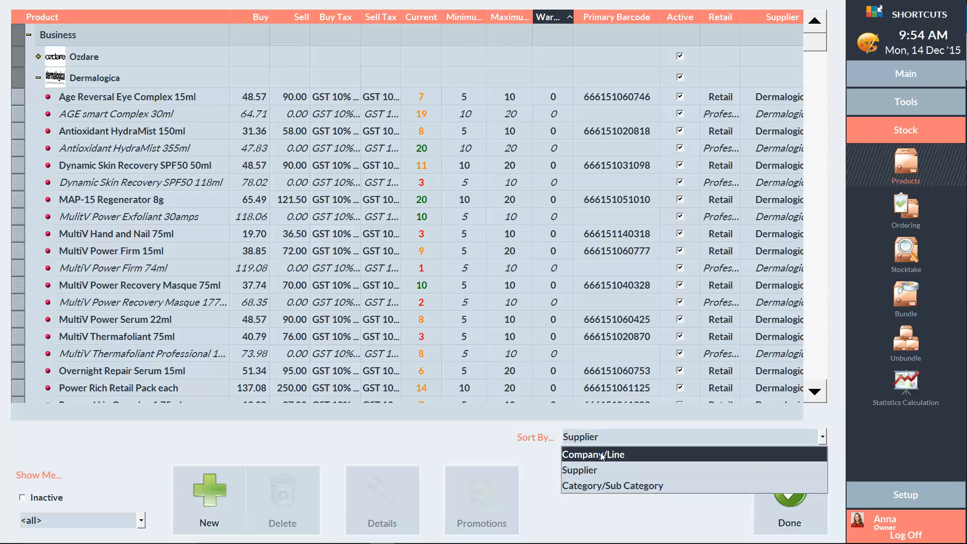
left_click(594, 455)
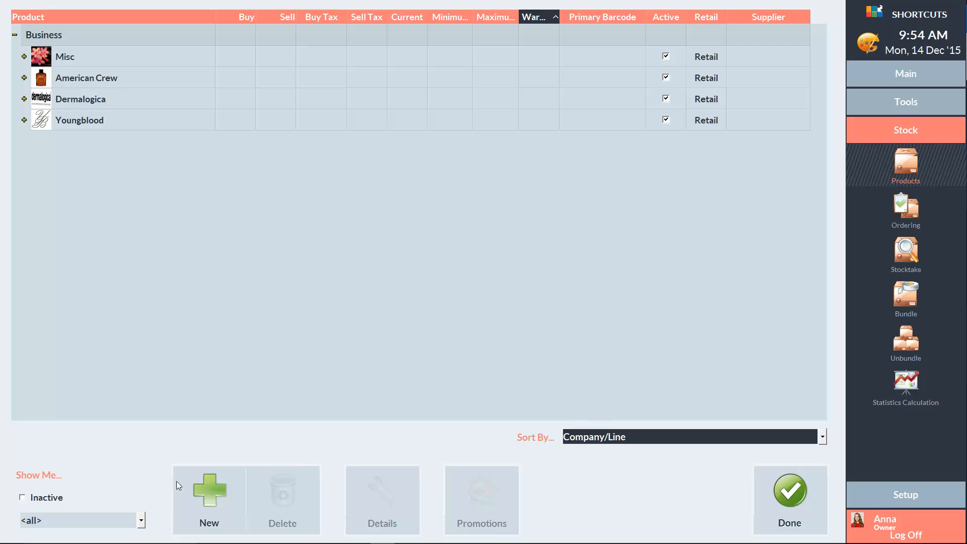
Reveal the Show Me filter choices: <all>, Professional and Retail
left_click(80, 520)
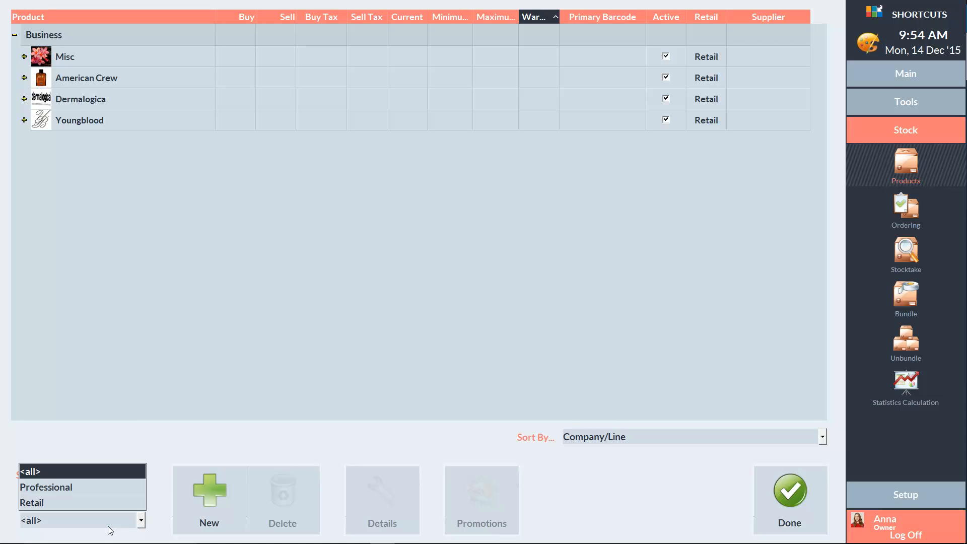